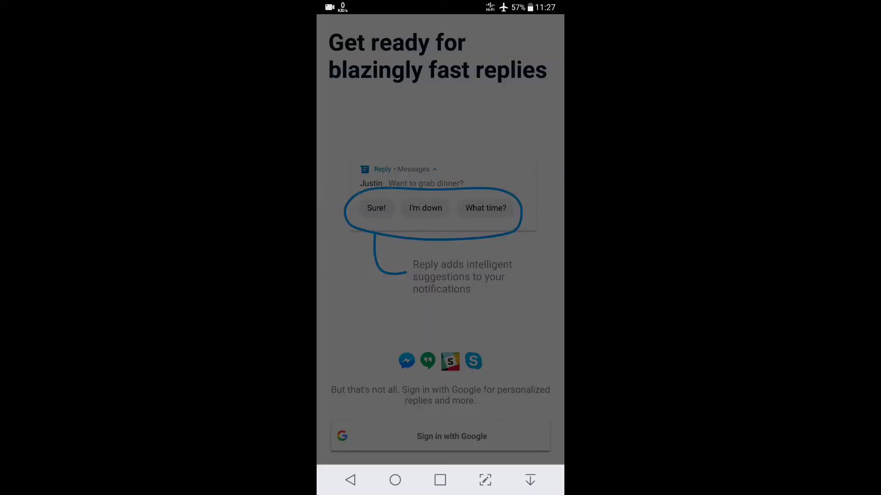
Sign in to Reply with a Google account and continue past notification access.
click(440, 436)
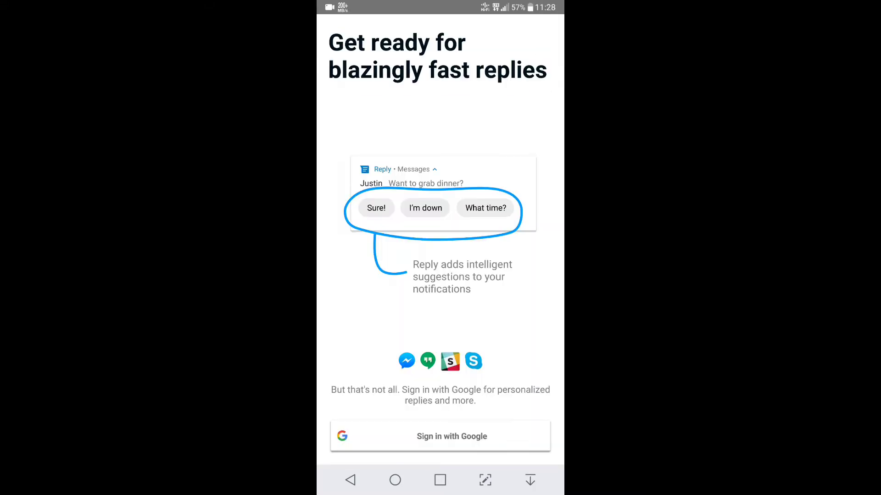
click(440, 436)
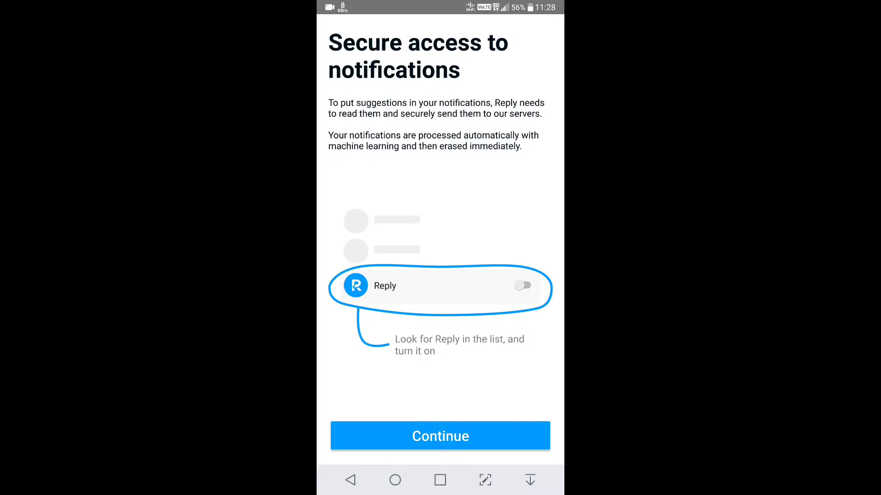
click(440, 436)
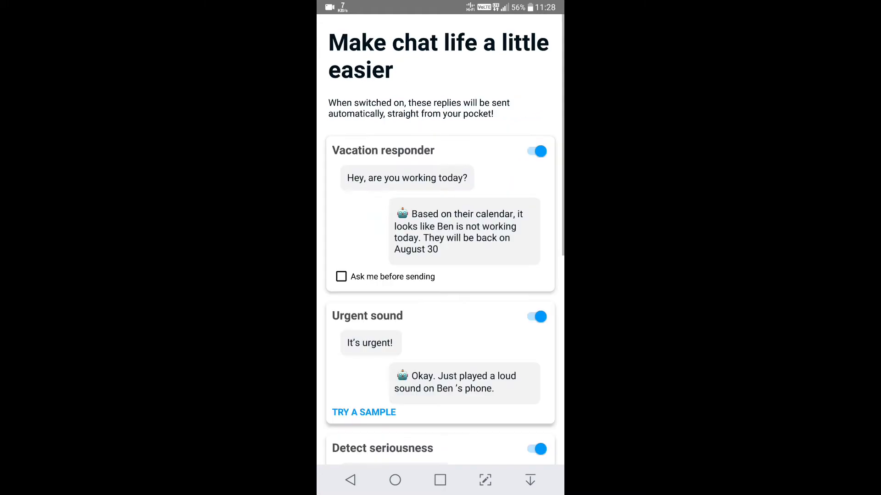
Review automatic replies, keep message screening defaults to finish setup, and start the sample message.
scroll(down, 3)
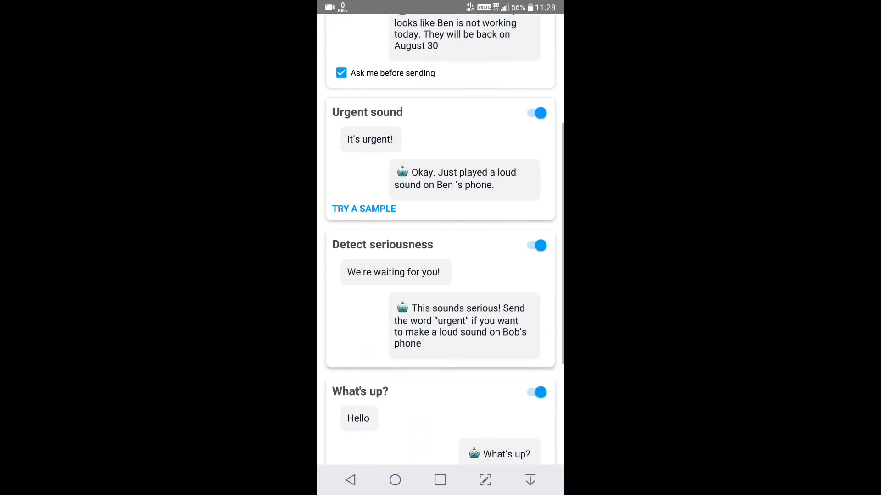
scroll(down, 3)
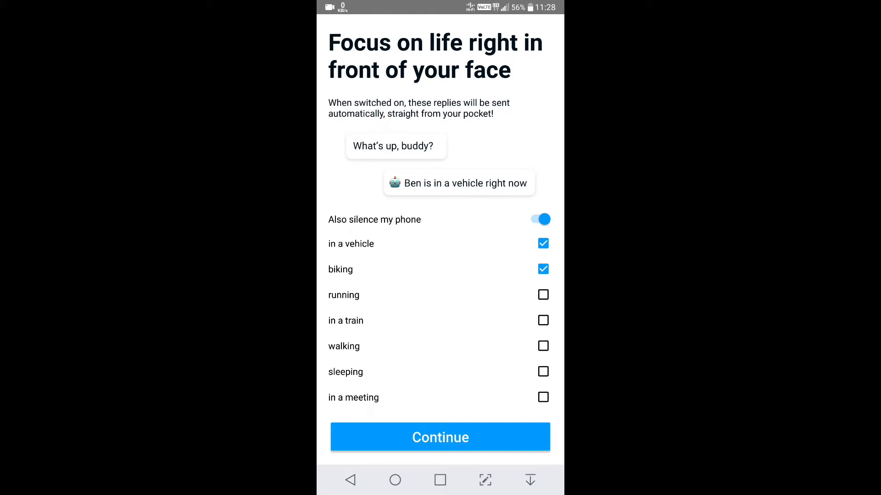
click(440, 437)
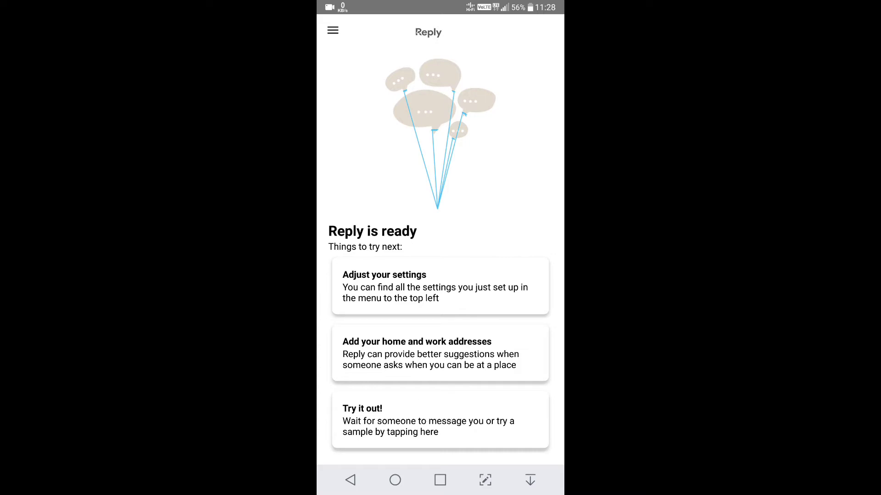
click(440, 420)
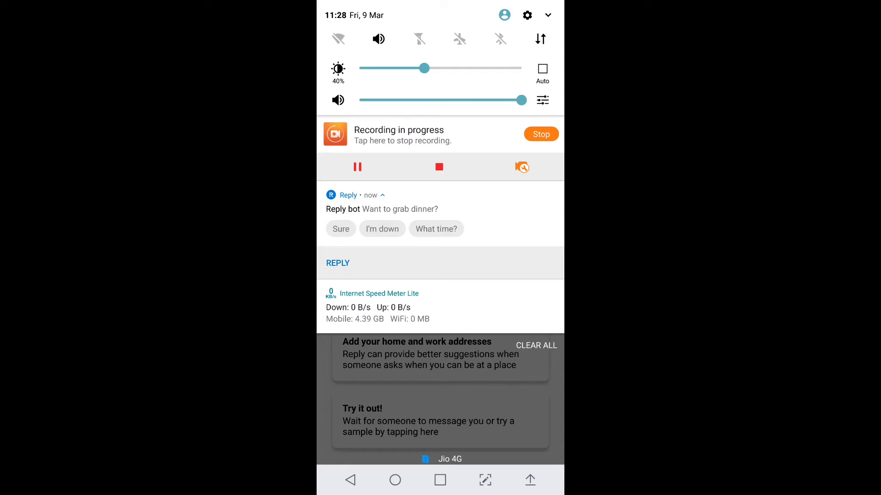
Answer the sample dinner message from its notification.
click(341, 228)
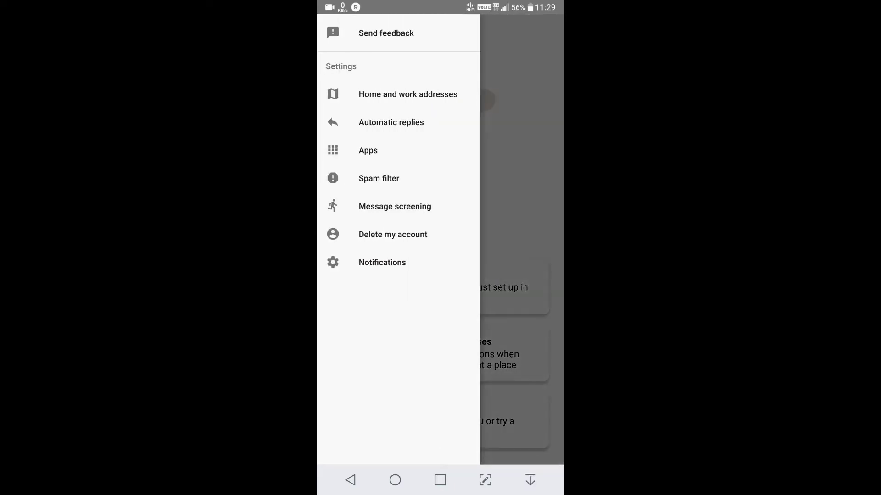
click(408, 93)
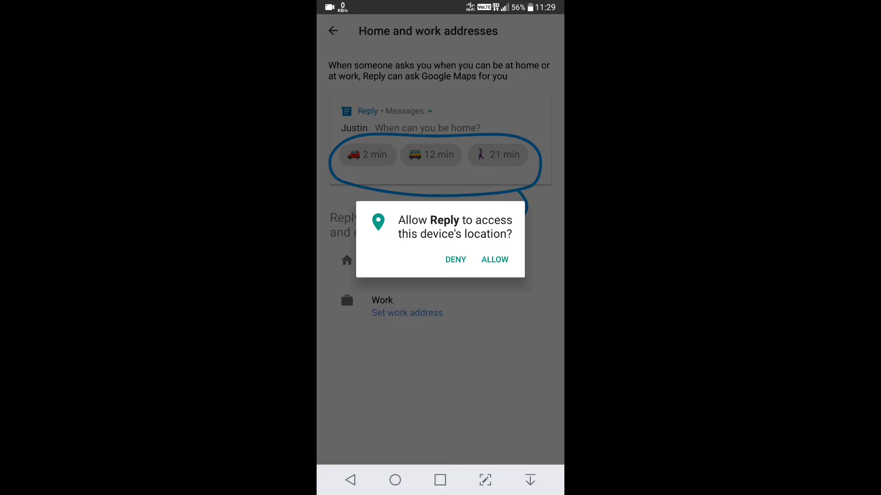
click(493, 260)
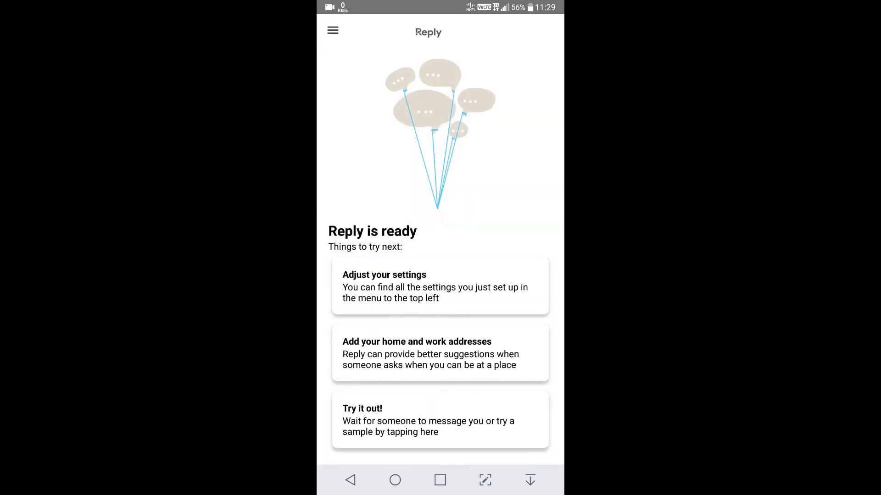
click(332, 31)
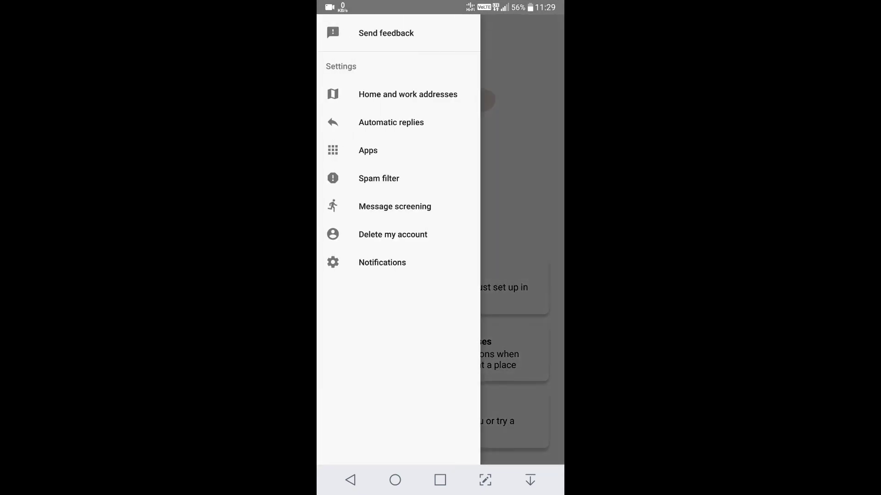
click(395, 206)
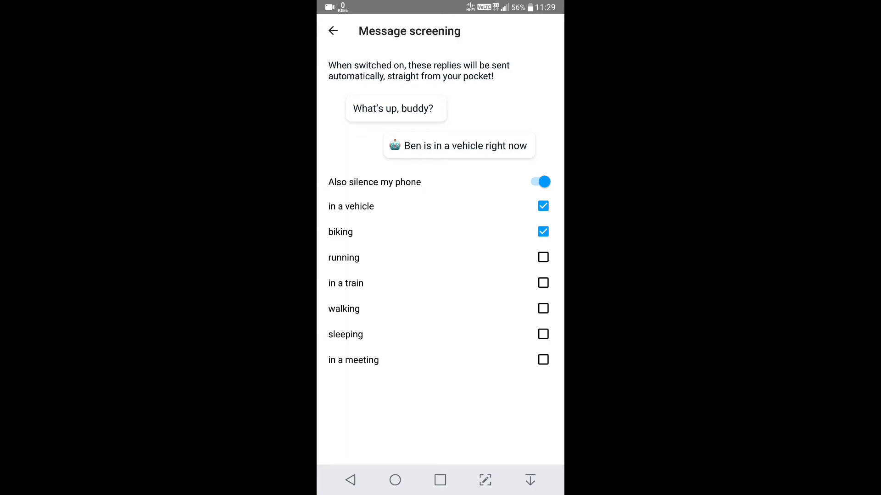
click(333, 30)
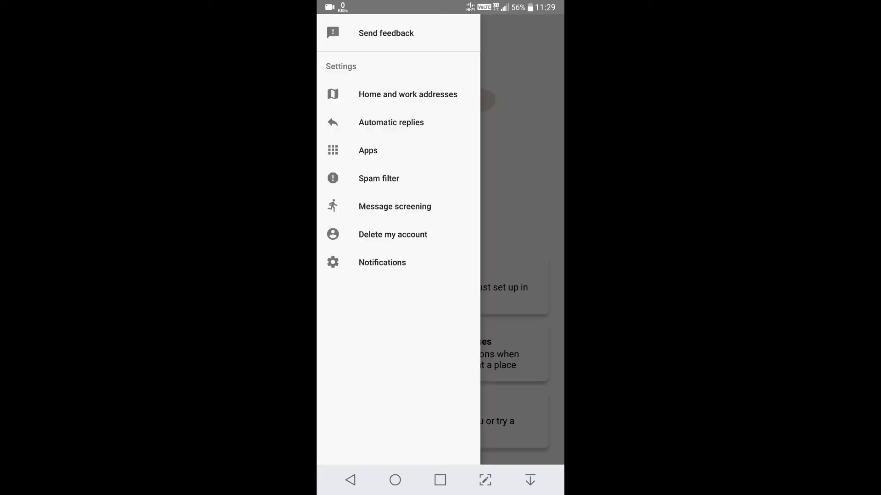
click(391, 122)
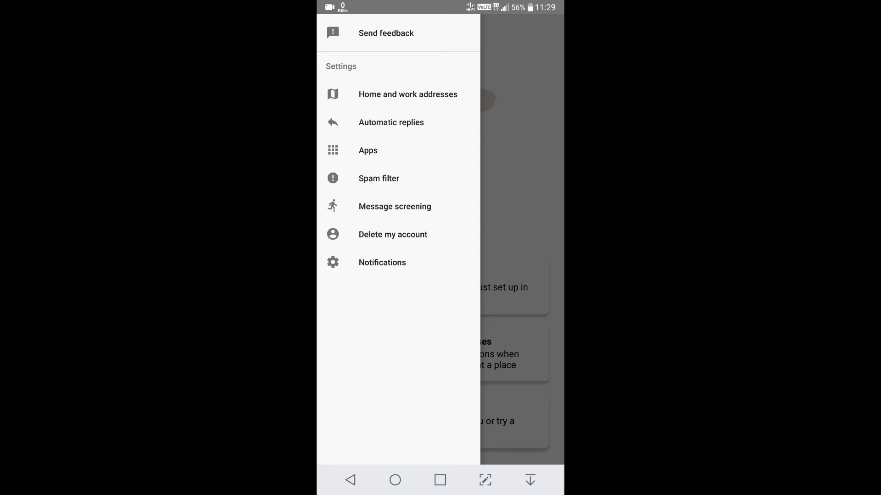
In Apps settings, toggle Facebook Messenger off and on, keeping Messenger, Hangouts and WhatsApp enabled.
click(368, 150)
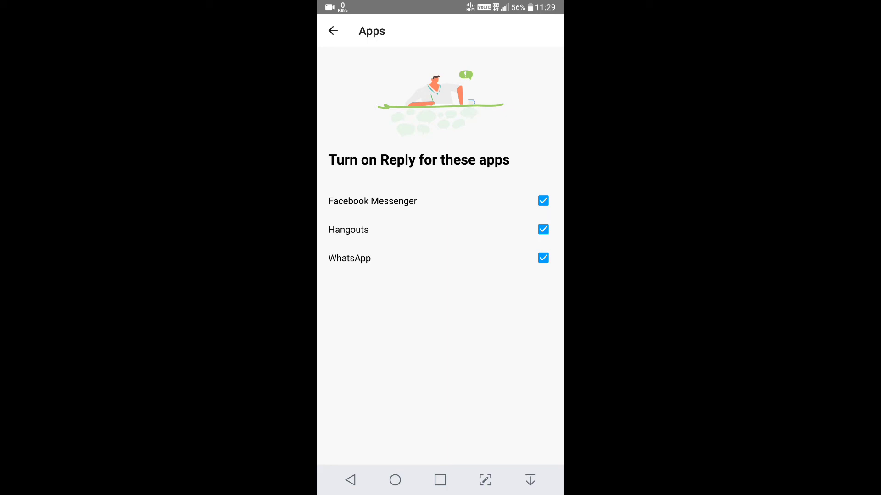
click(543, 200)
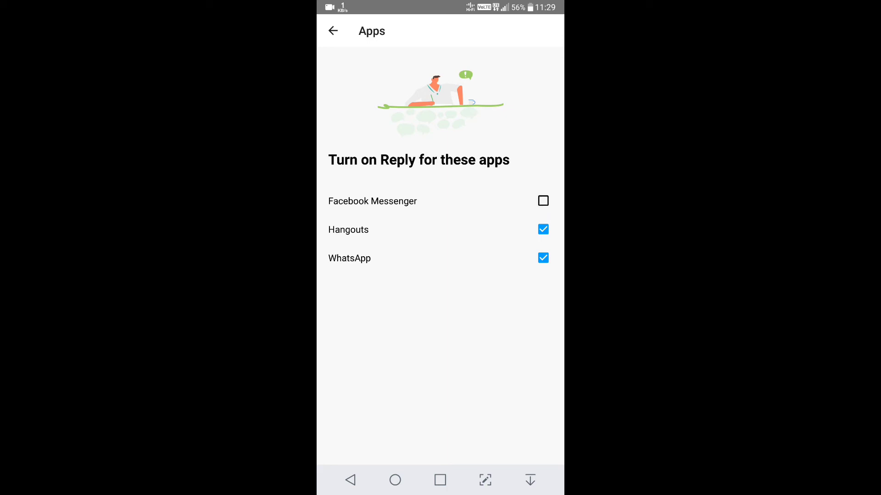
click(542, 201)
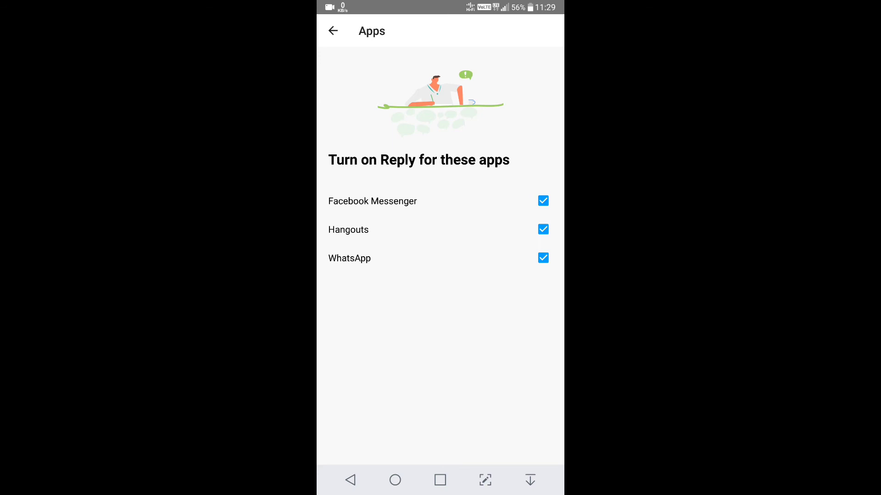